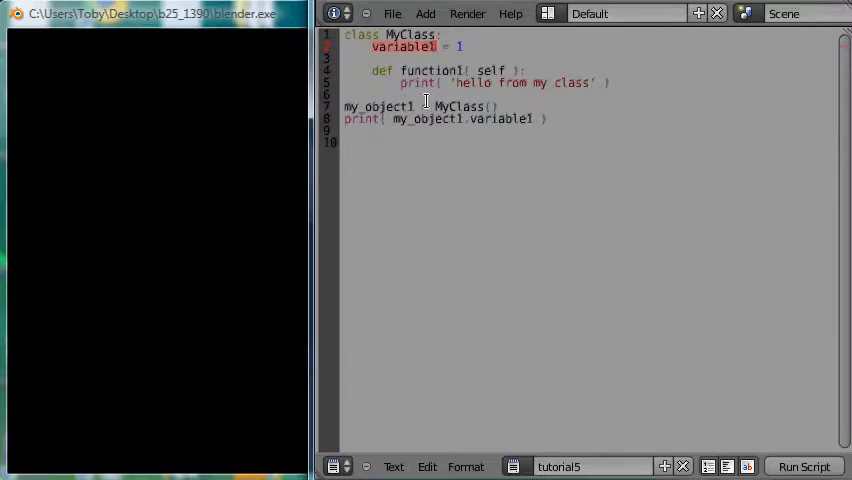
Inspect variable1's value in the MyClass script and place the cursor for a new line.
double_click(420, 120)
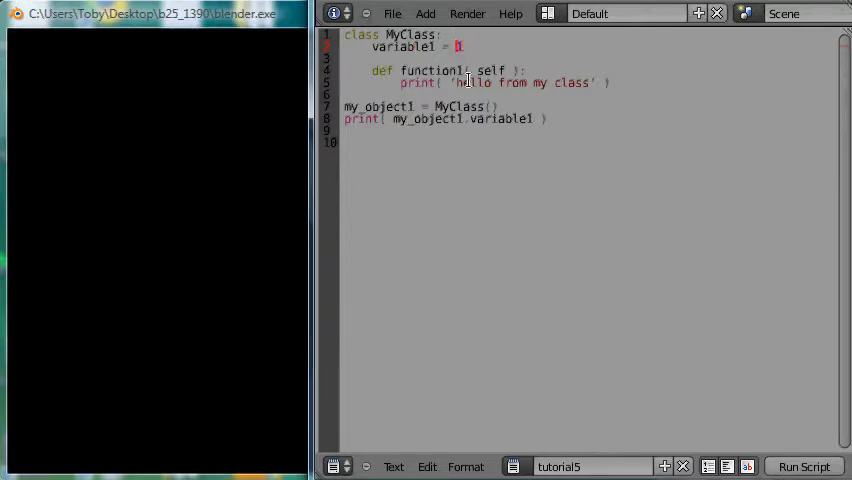
mouse_move(520, 136)
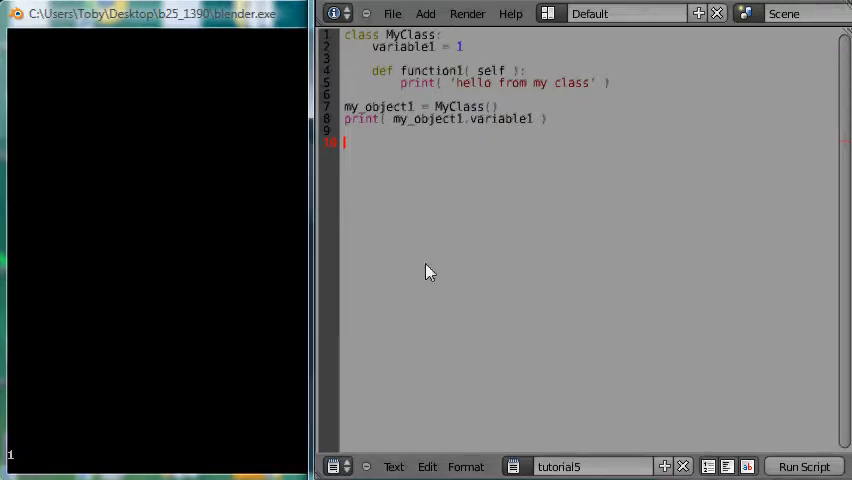
left_click(388, 118)
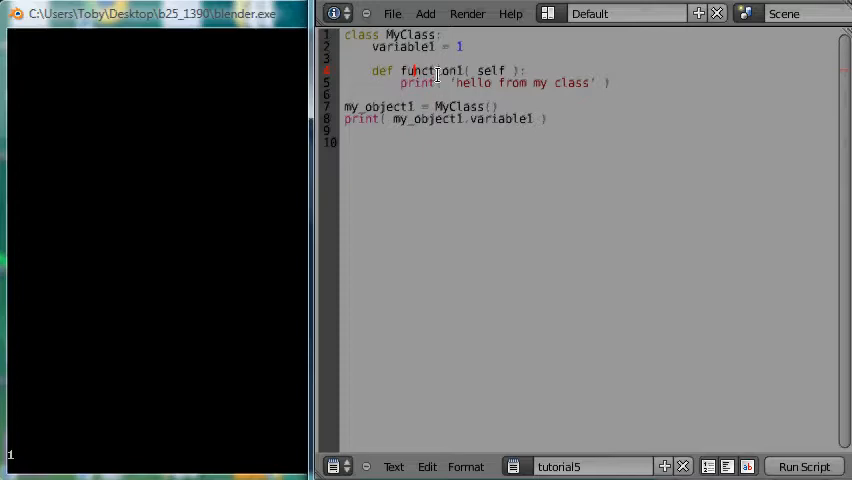
mouse_move(384, 140)
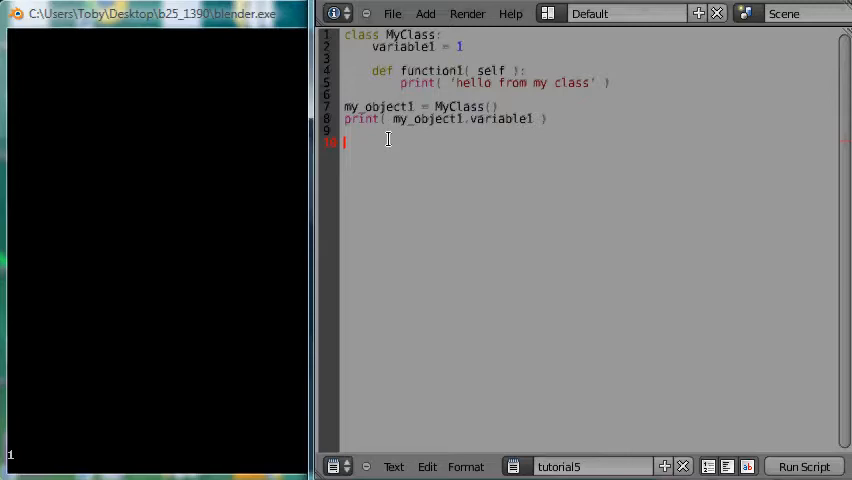
Add the line my_object1.function1() after the print statement.
type("my_object1")
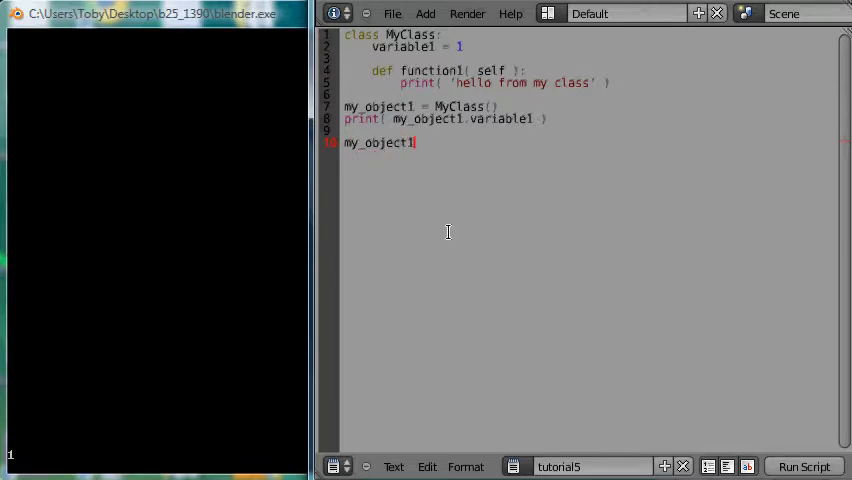
type(".")
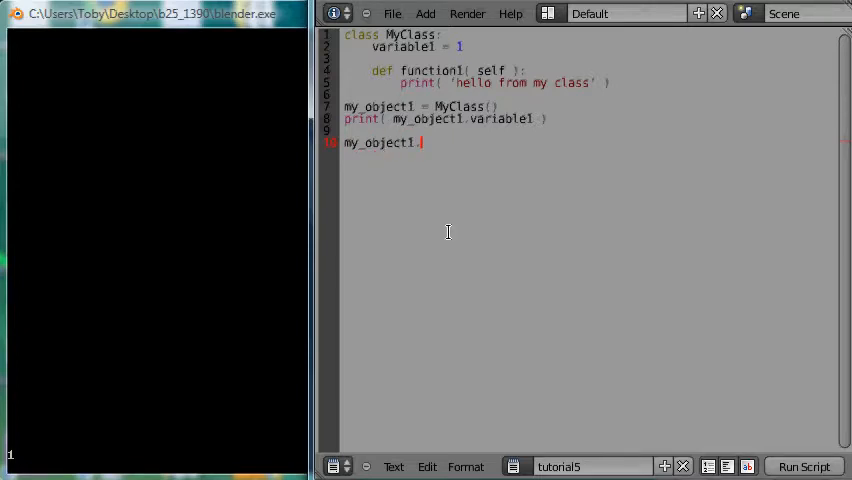
type("function")
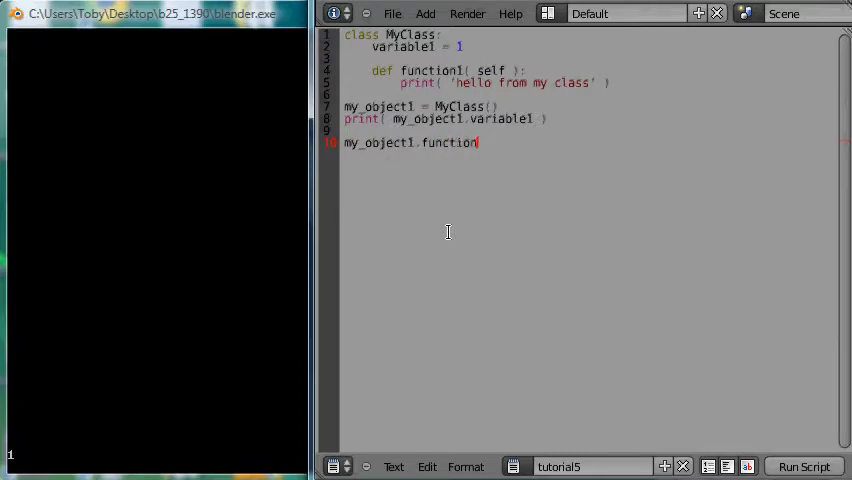
type("1")
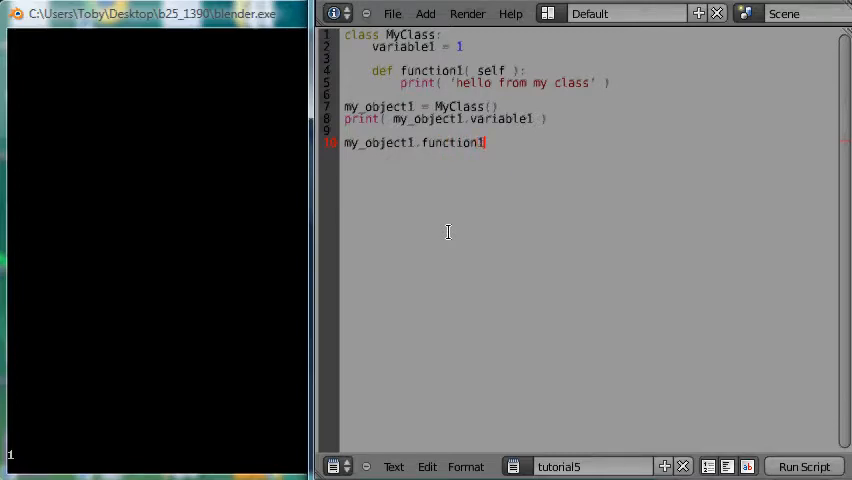
type("(")
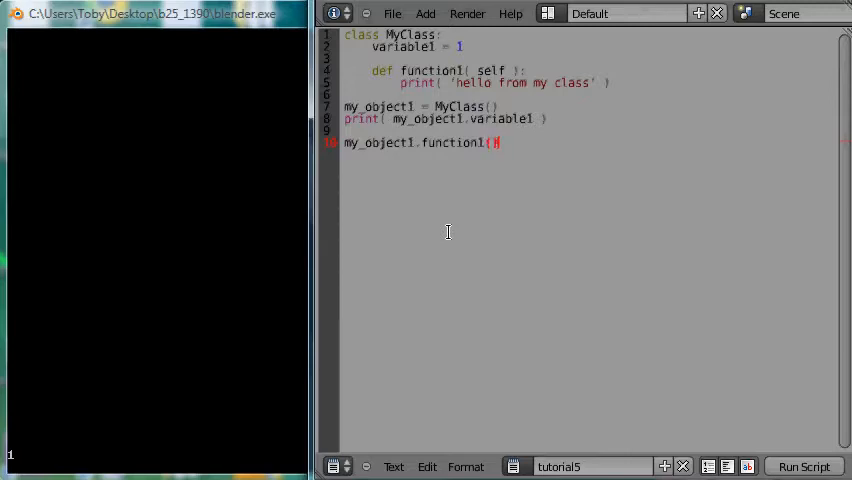
type(")")
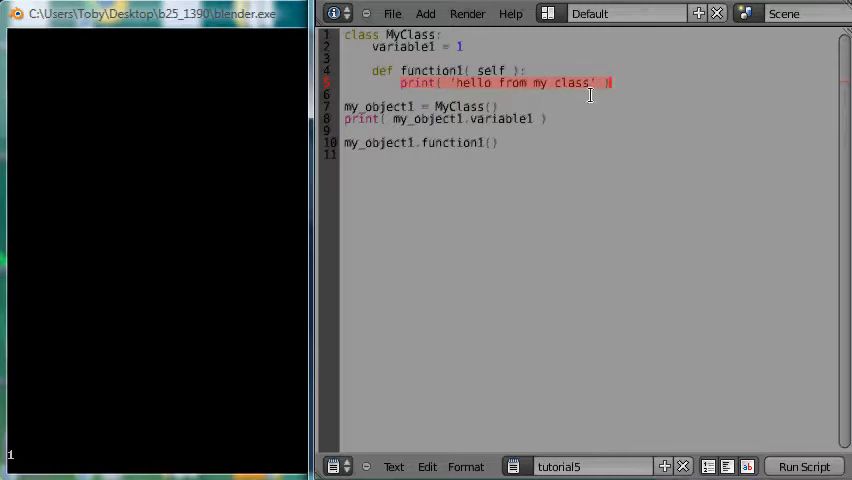
mouse_move(612, 84)
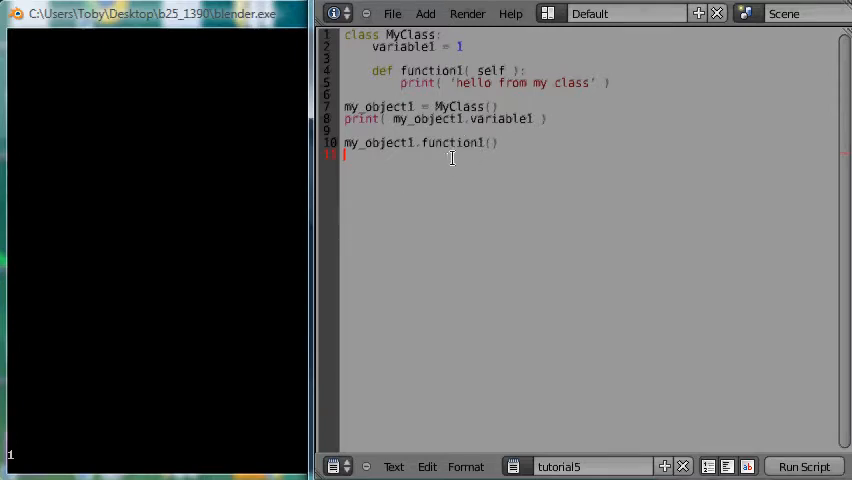
Run the script so the console prints 1 followed by hello from my class.
left_click(804, 466)
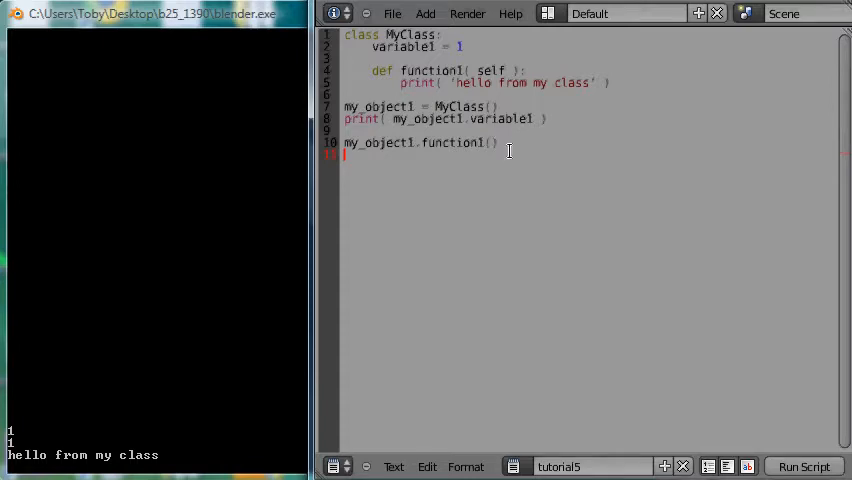
mouse_move(504, 148)
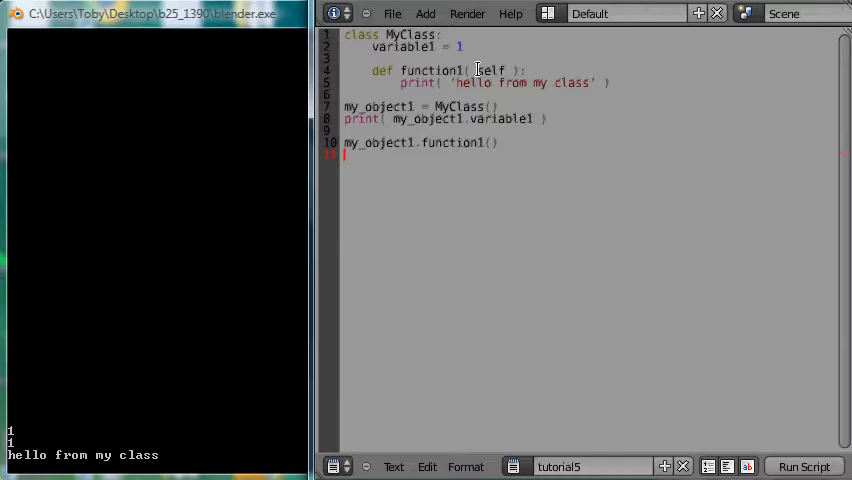
mouse_move(392, 36)
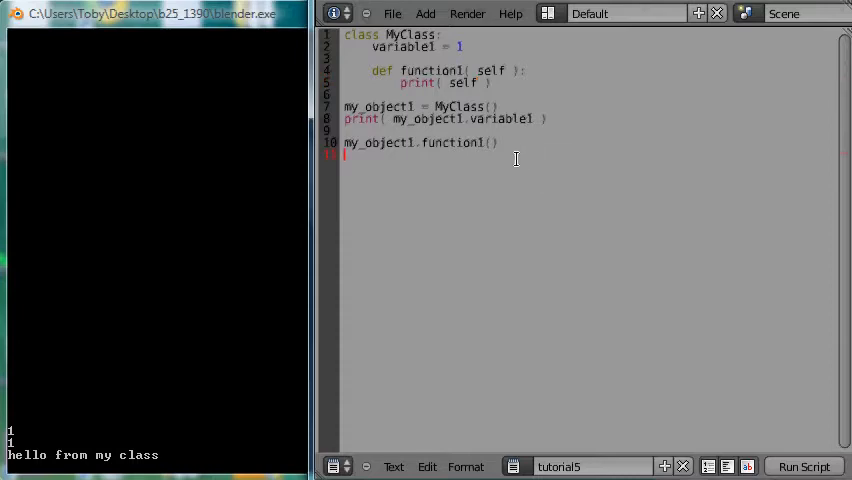
Run the script so function1 prints a MyClass object reference to the console.
left_click(804, 466)
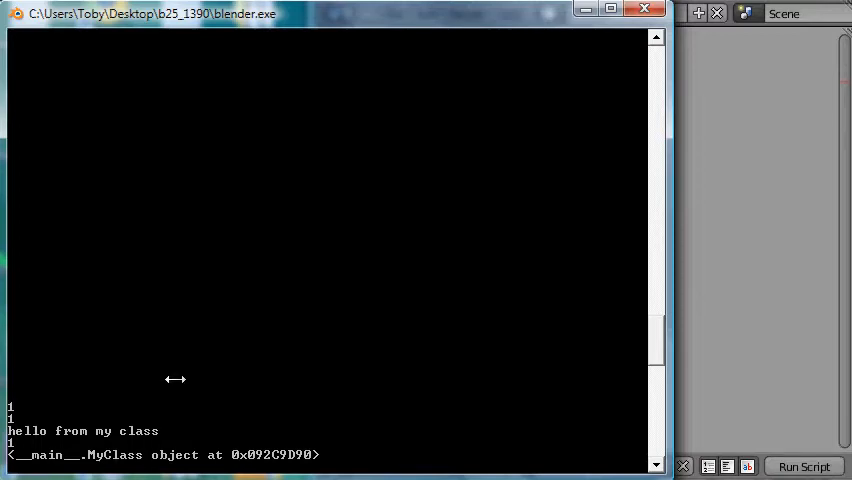
mouse_move(88, 458)
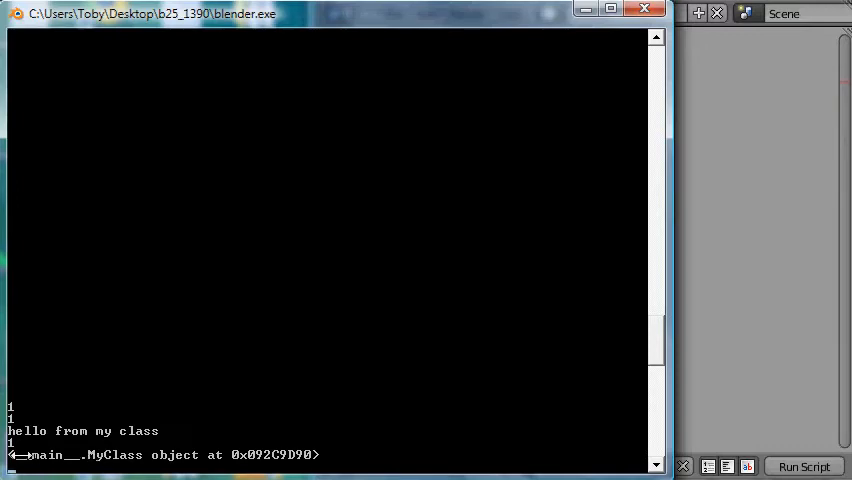
mouse_move(108, 396)
type("print( self.variable1 )")
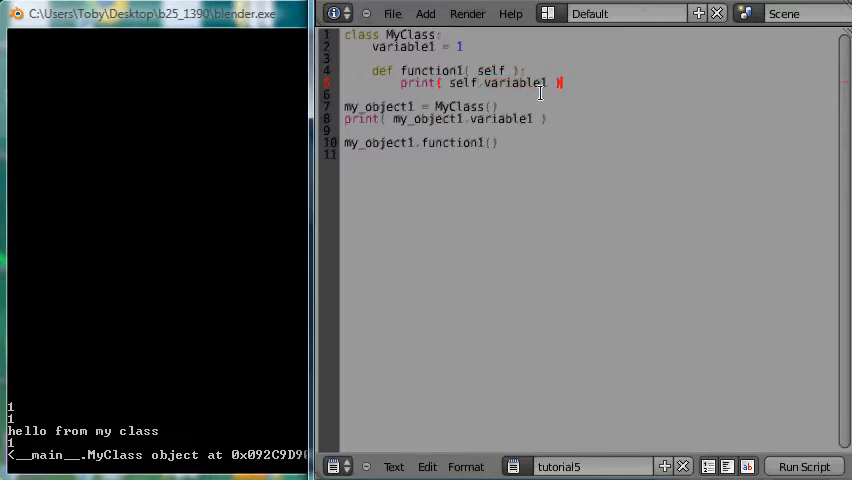
mouse_move(556, 70)
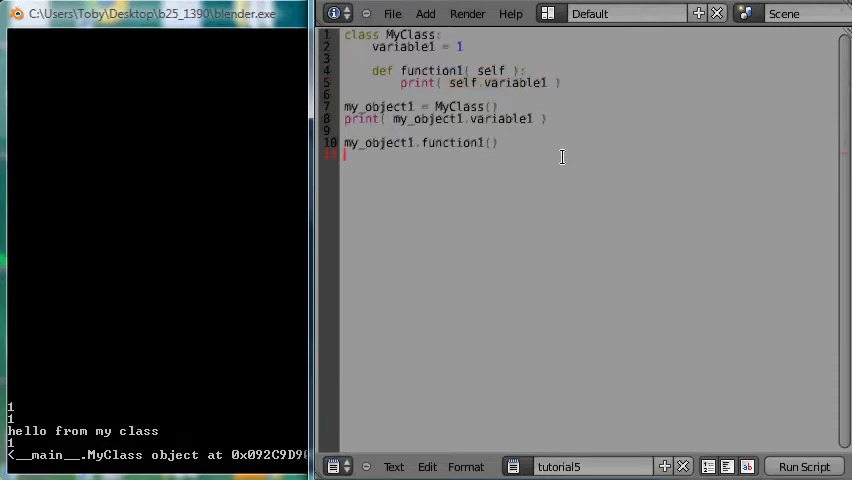
Run the script so function1 prints self.variable1, showing 1 twice in the console.
left_click(804, 466)
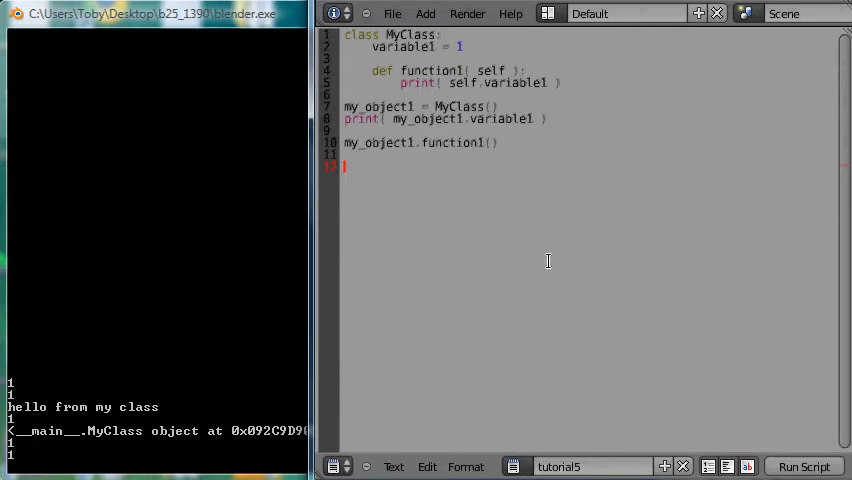
mouse_move(512, 260)
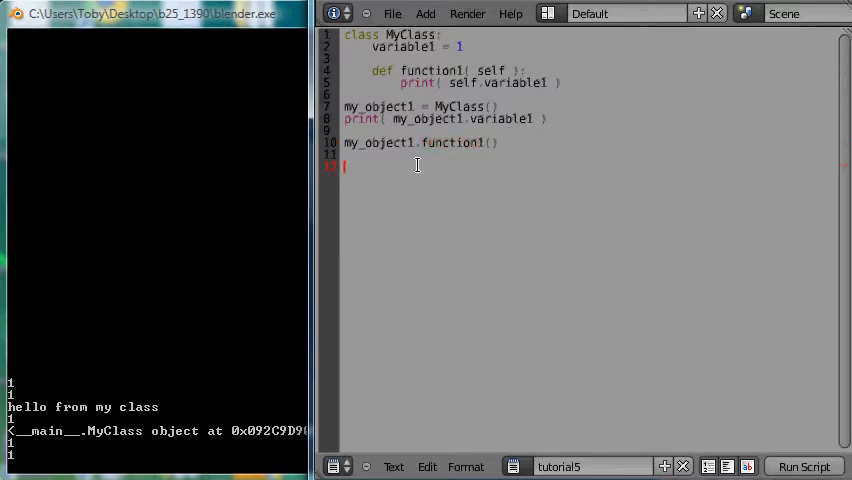
key("enter")
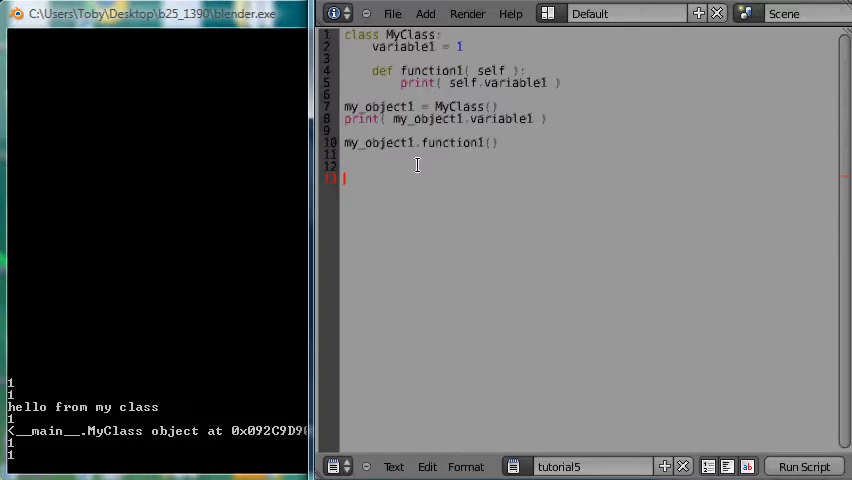
Add print('hello'.upper()) and run the script so HELLO appears in the console.
type("'hello")
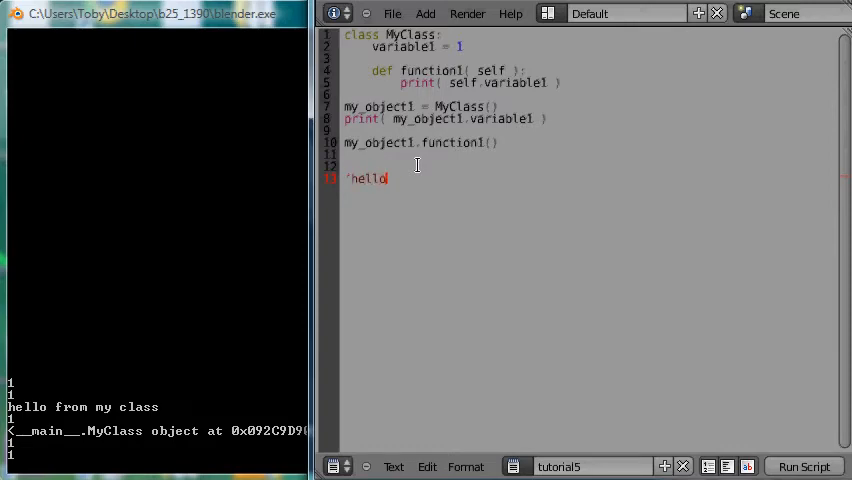
type("'")
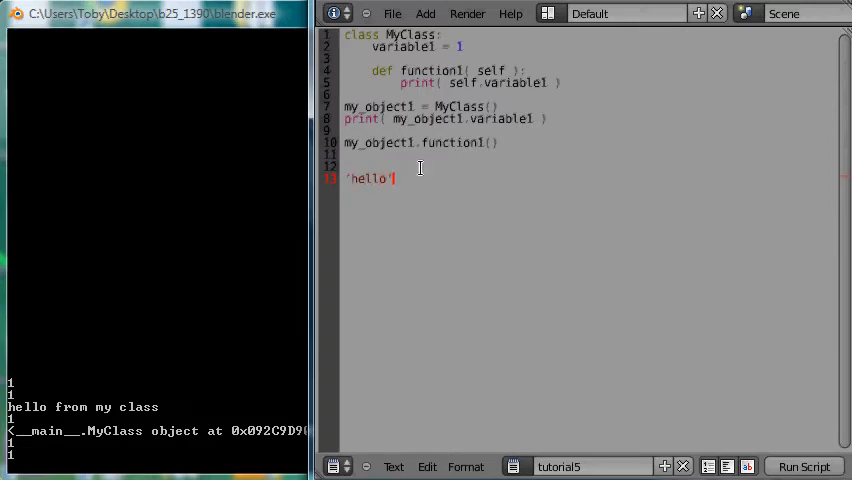
type(".")
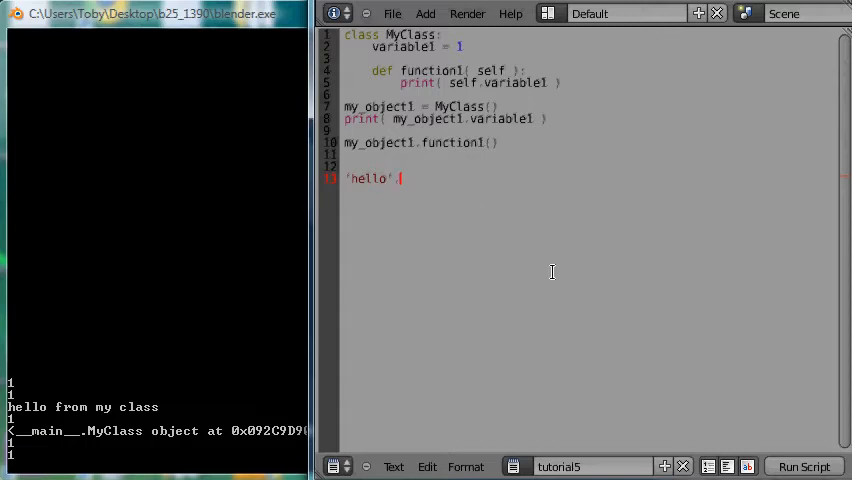
type(".upper()")
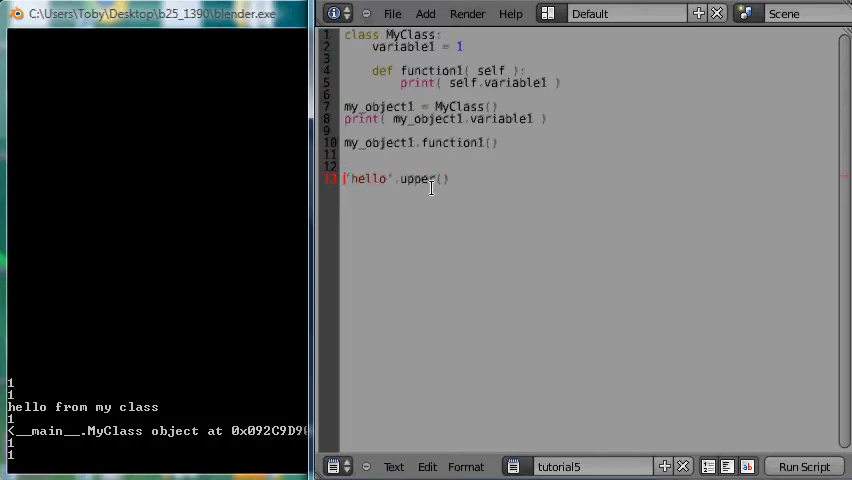
type("print(")
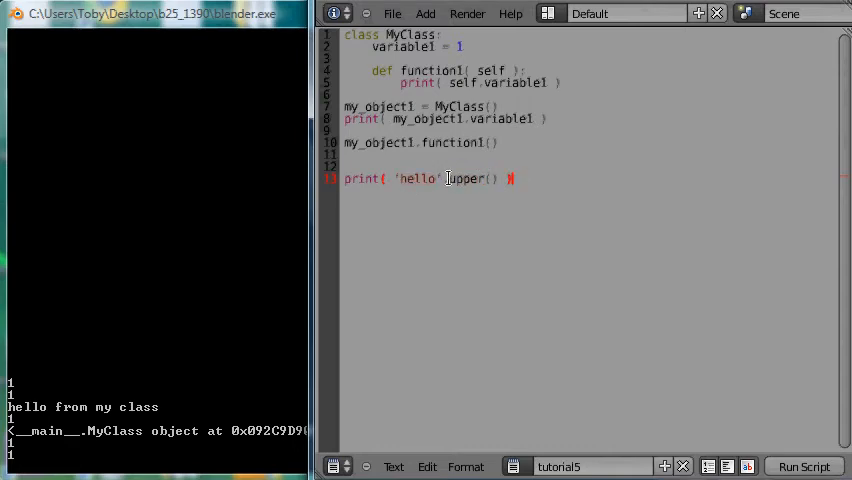
left_click(400, 178)
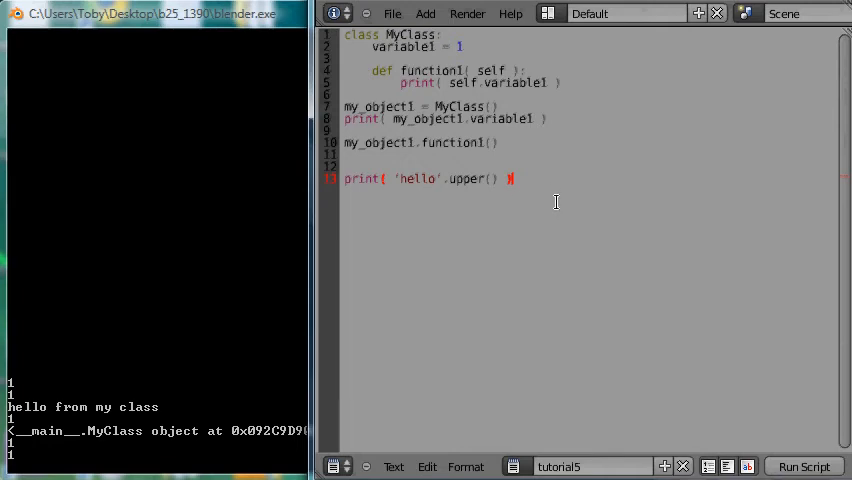
left_click(804, 466)
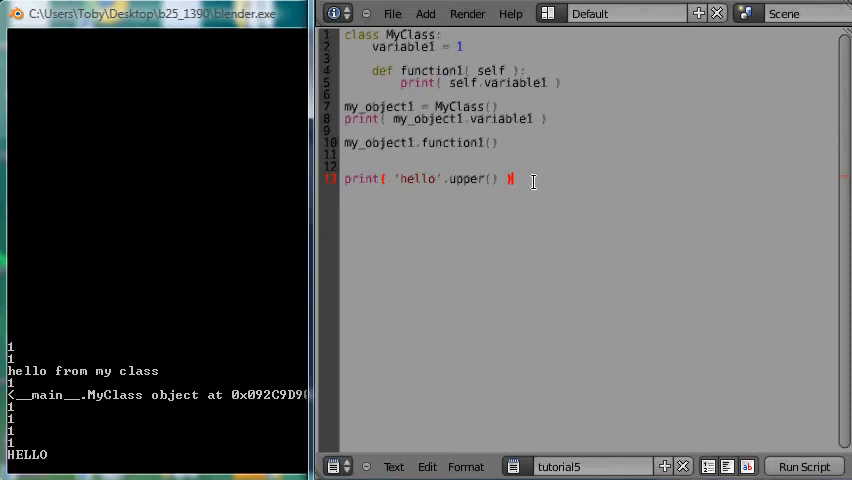
Assign 'world' to mystring, print mystring.upper(), and run so WORLD appears in the console.
type("myst")
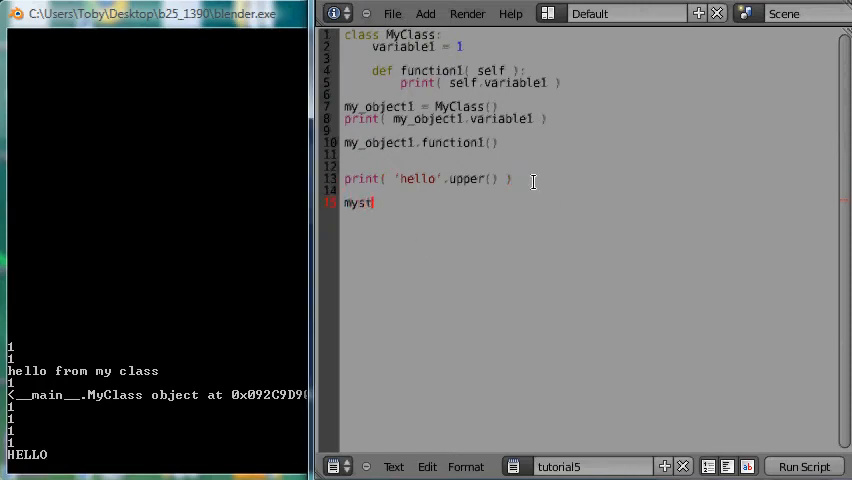
type("ring = '")
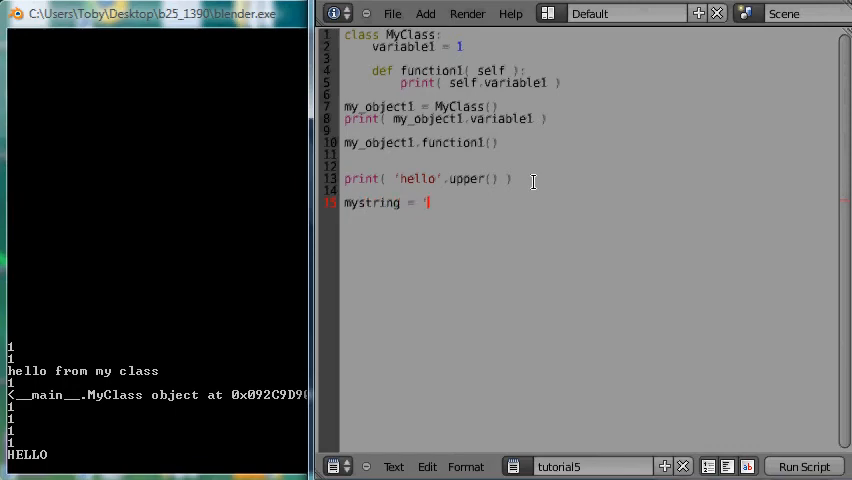
type("world'")
type("mystring")
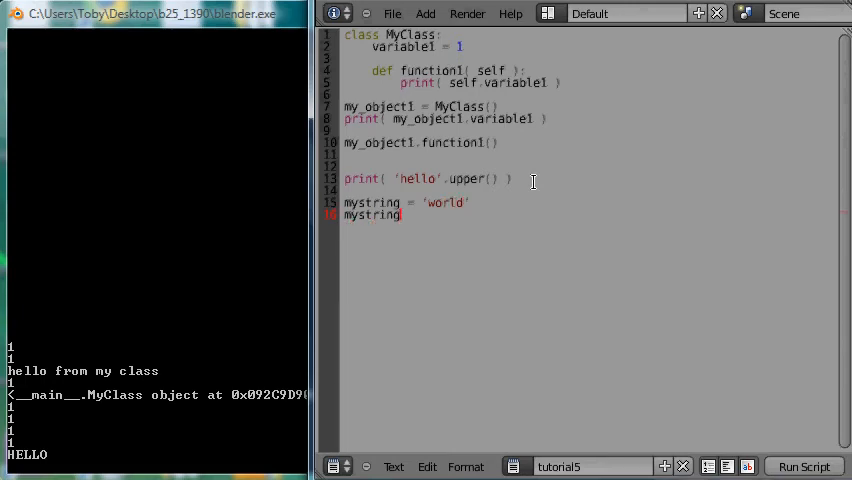
type(".upper(")
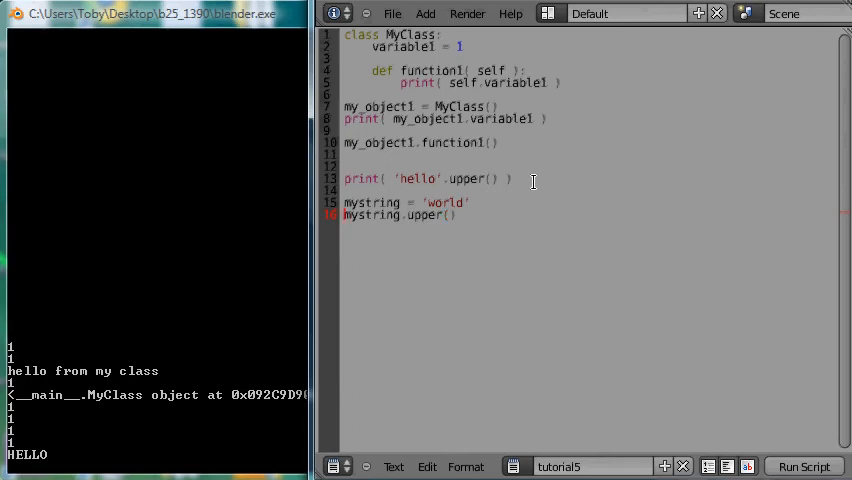
type("print(")
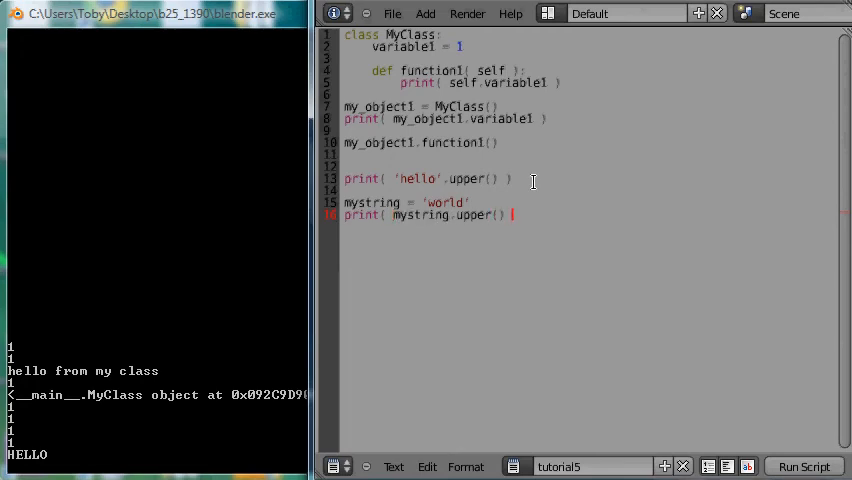
left_click(372, 214)
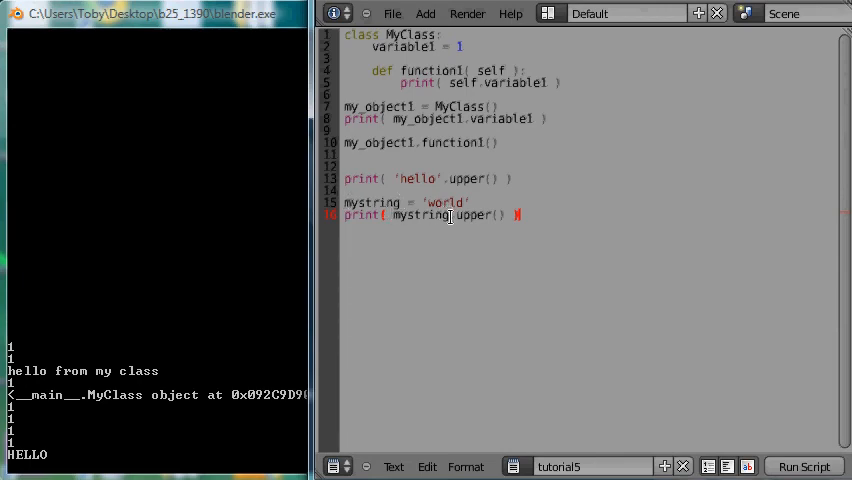
double_click(476, 214)
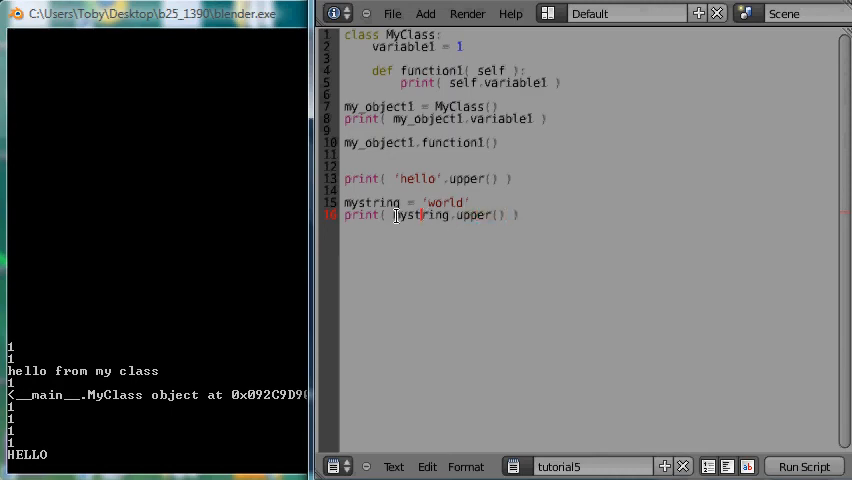
double_click(420, 216)
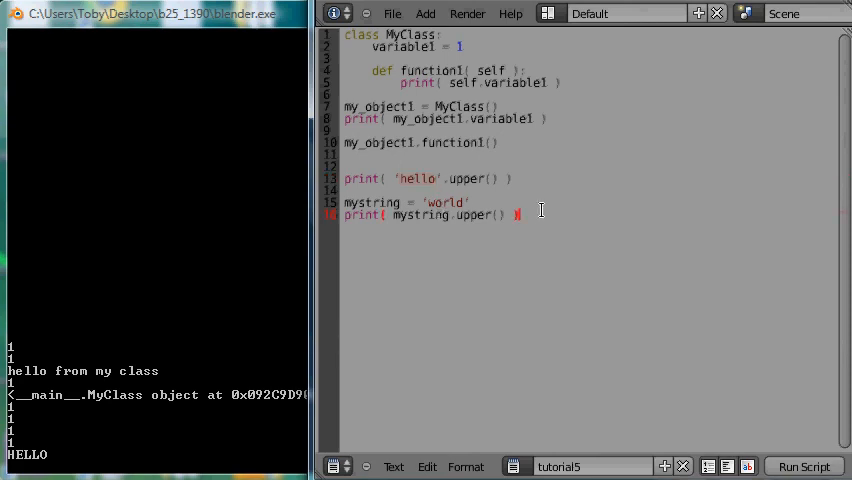
left_click(804, 466)
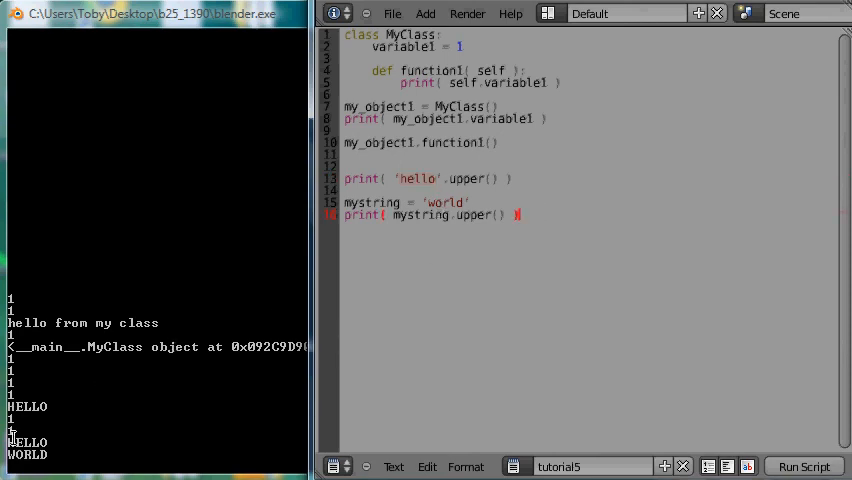